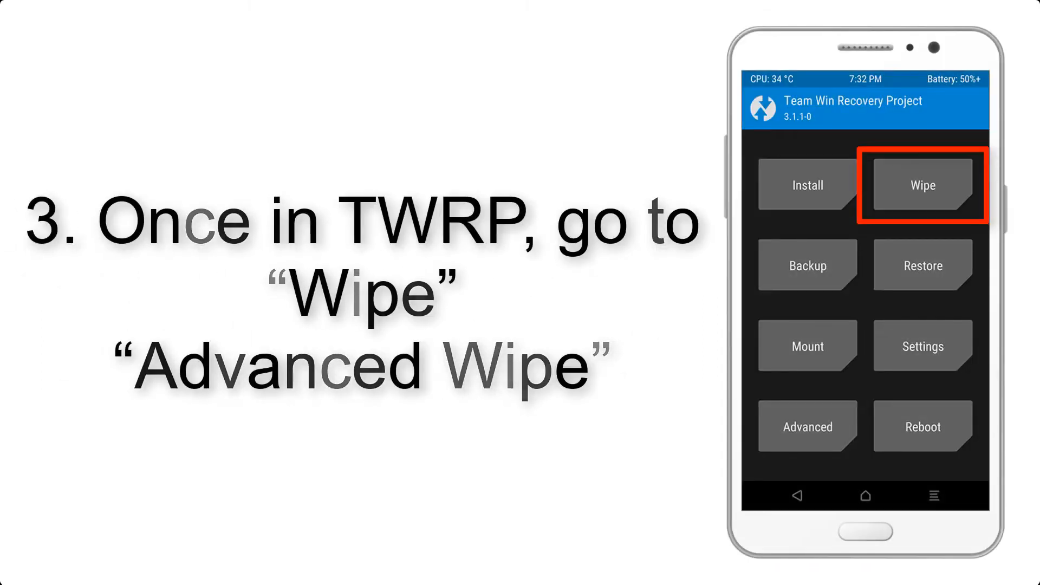
{"action": "left_click", "coordinate": [920, 184]}
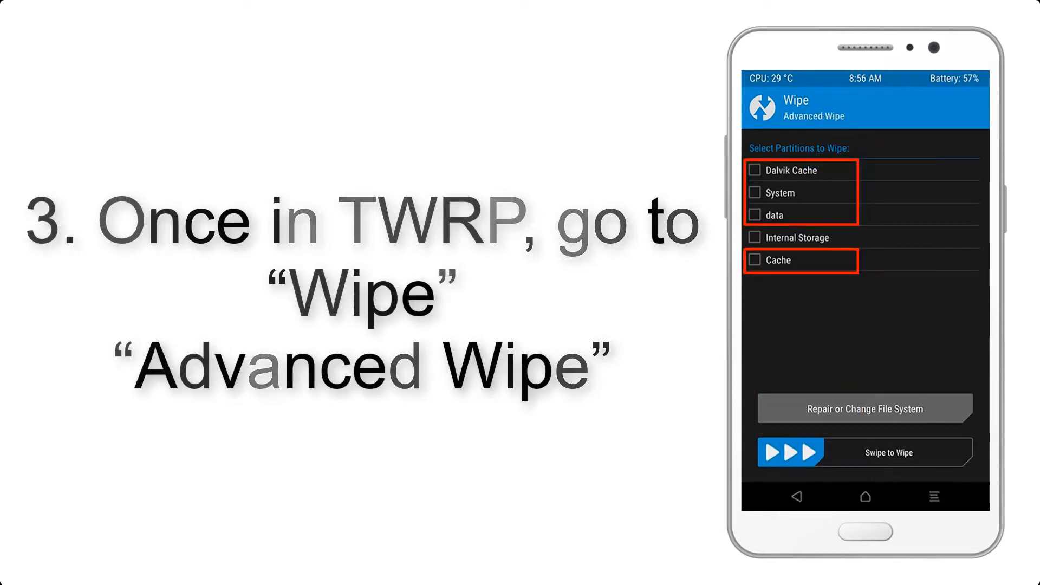